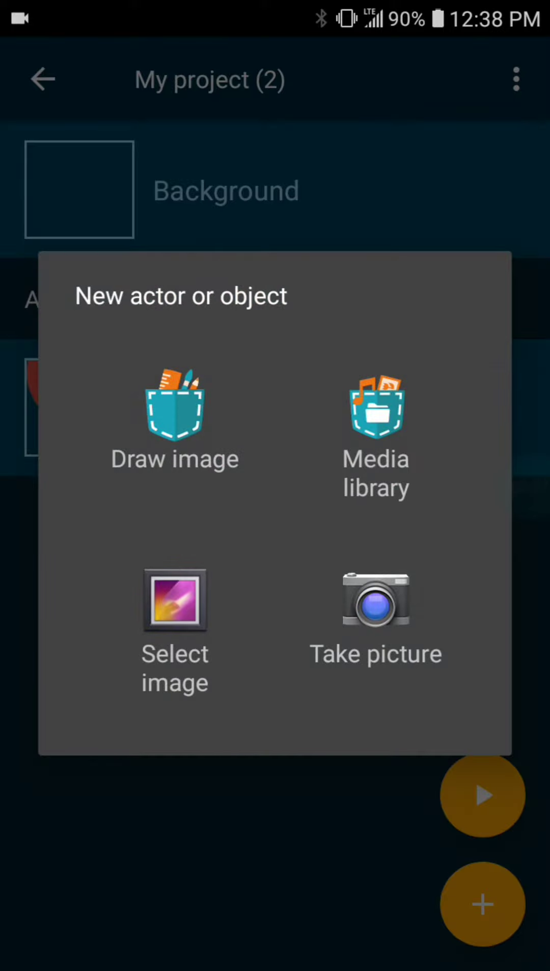
- Create a new actor from the media library bird, keeping the name 'Bird fly-3 (1)'
left_click(376, 411)
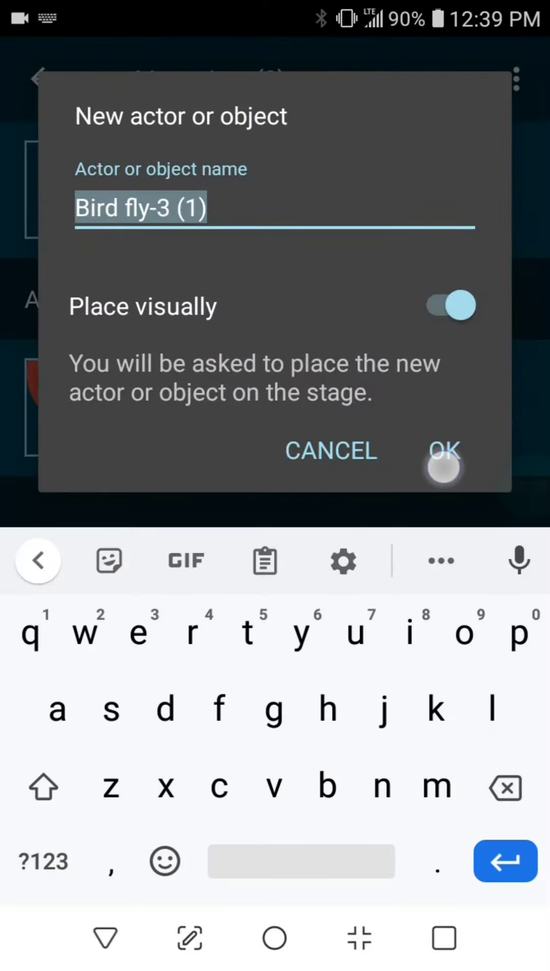
left_click(443, 451)
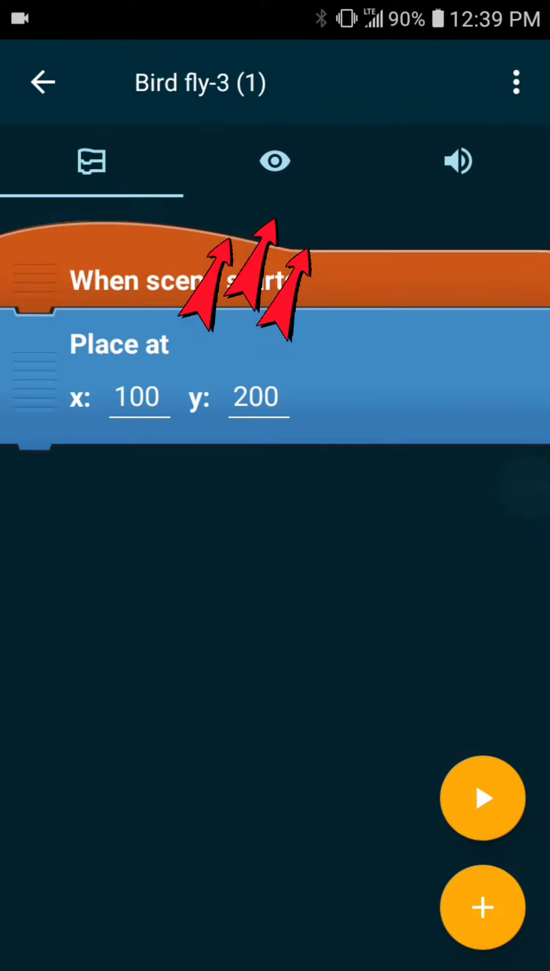
- Replace the Place at x value with the formula random value from to(-350, 350)
left_click(275, 159)
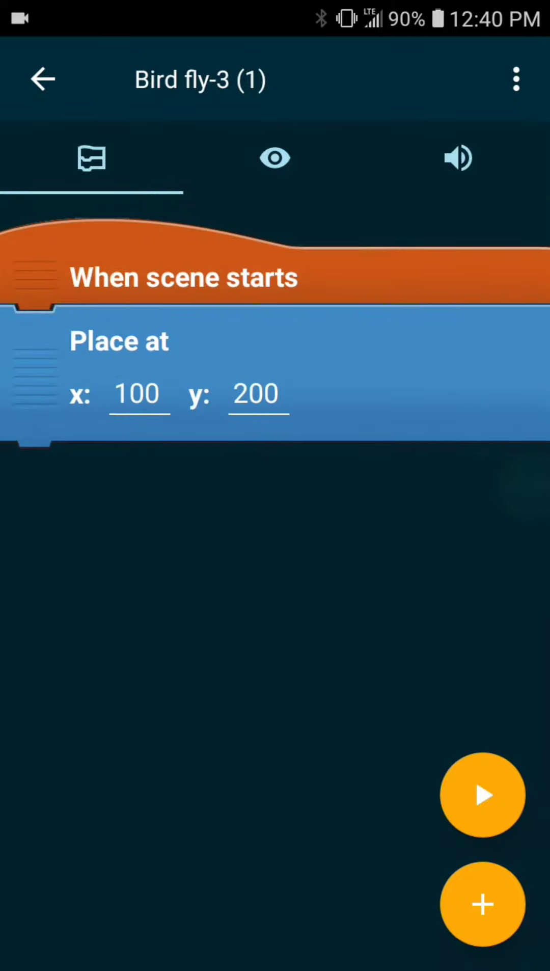
left_click(137, 395)
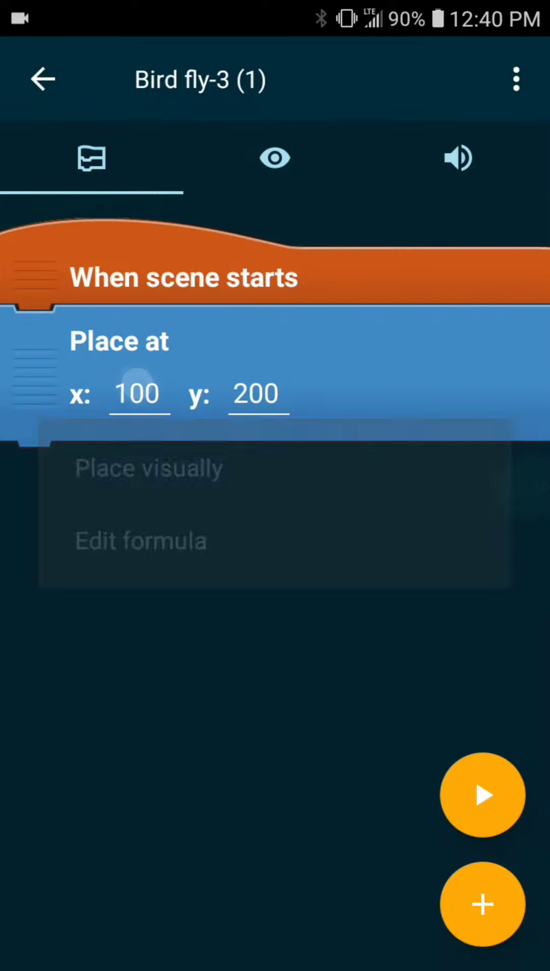
left_click(140, 541)
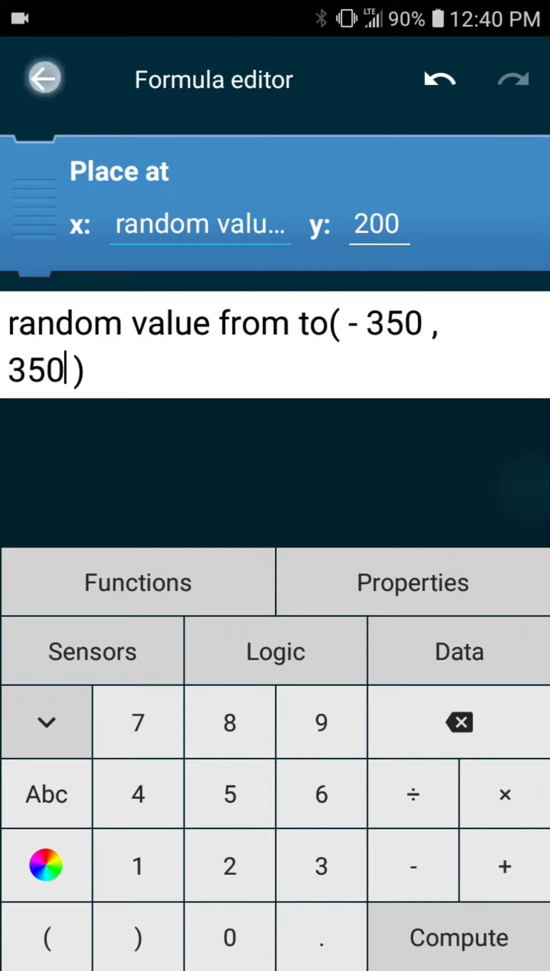
left_click(376, 225)
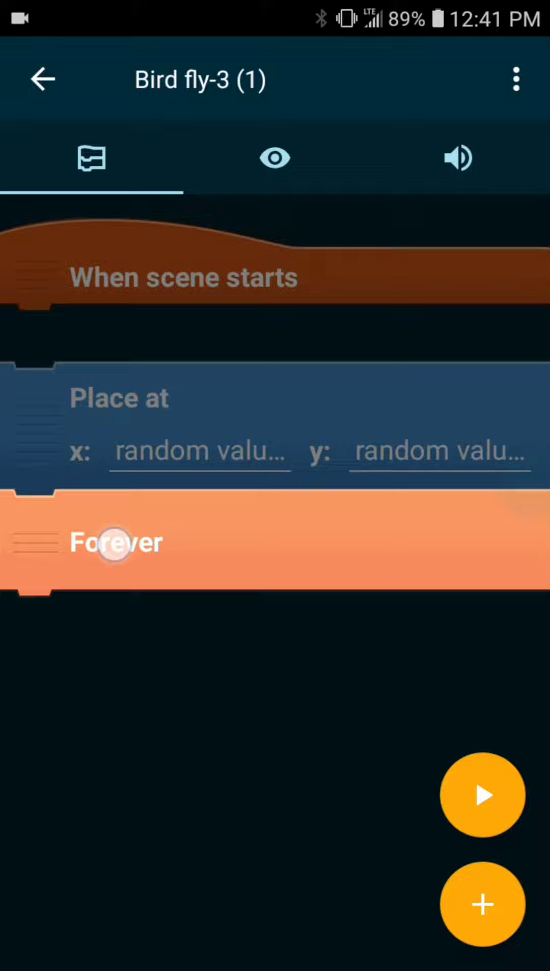
- Build a Forever loop with Wait and Next look, then add a Set size block for the bird
left_click(482, 904)
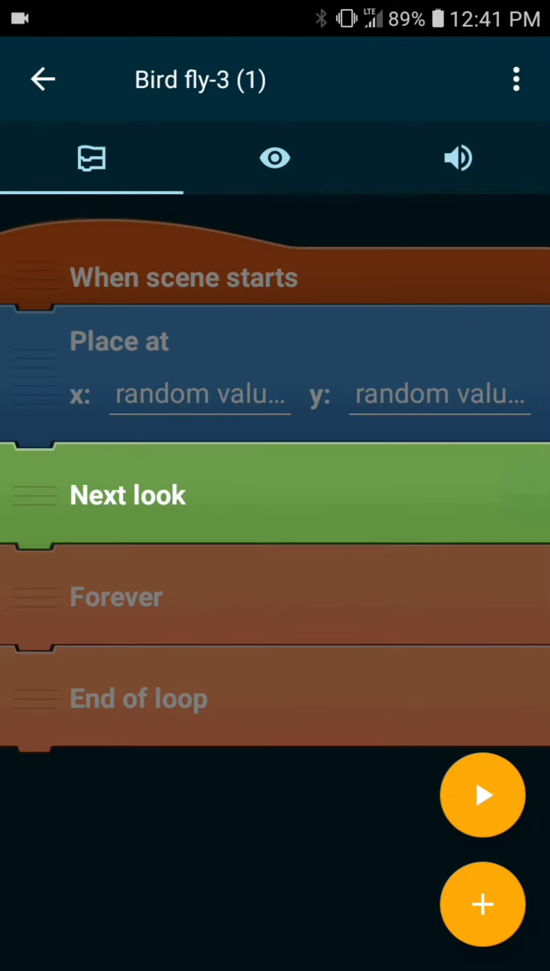
left_click(482, 905)
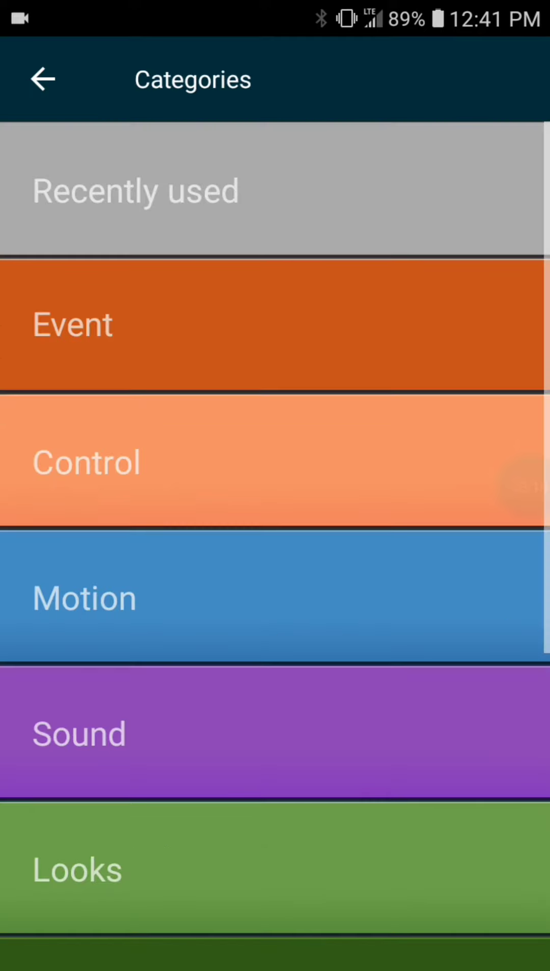
left_click(87, 463)
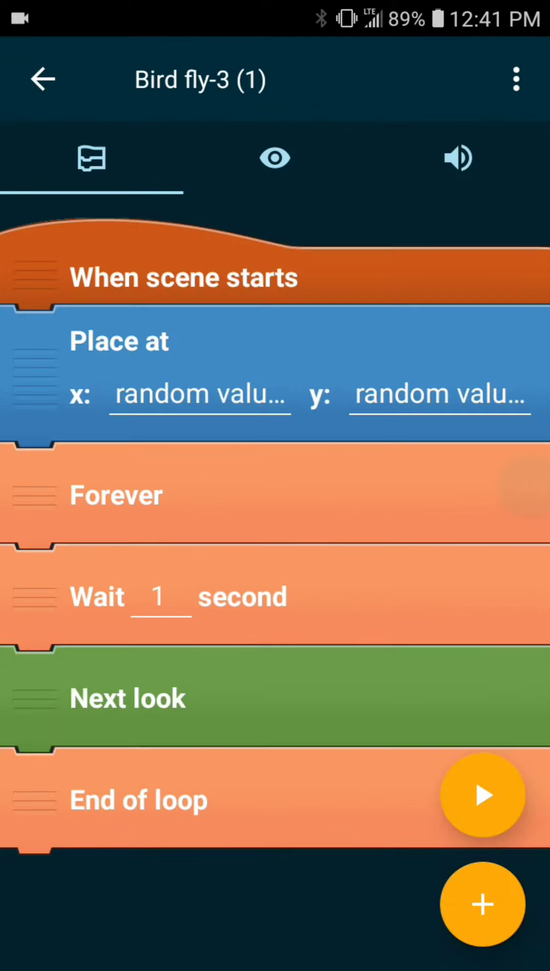
left_click(161, 597)
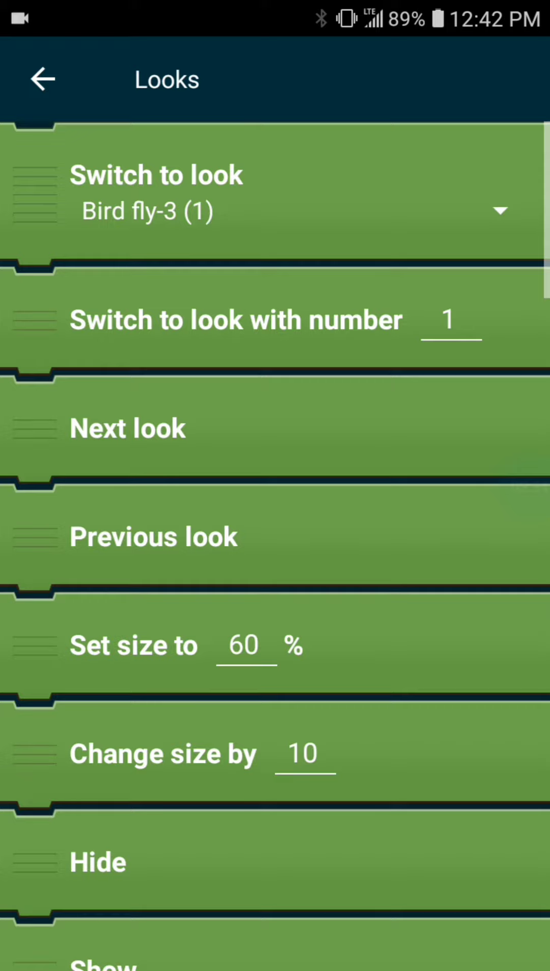
left_click(244, 645)
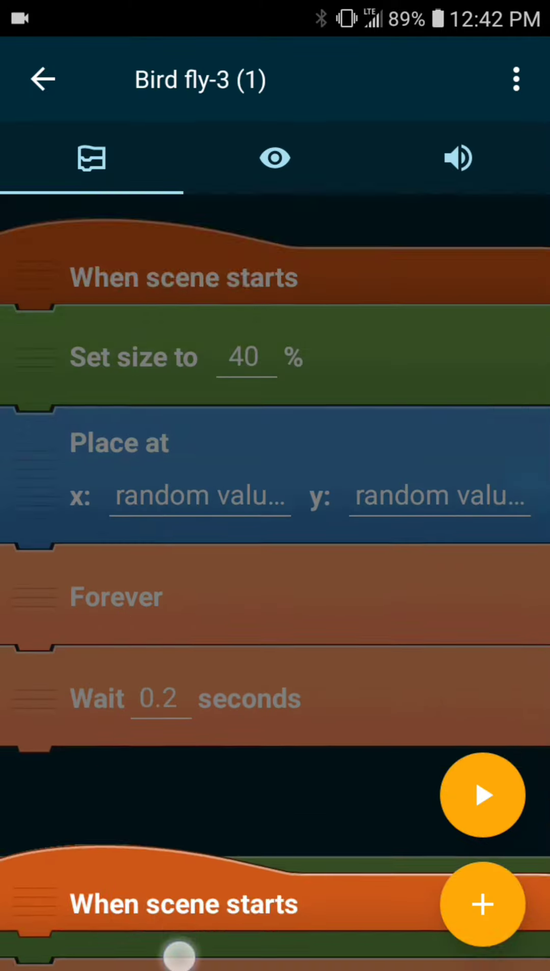
- Add a second When scene starts script with a Forever loop gliding for 3 seconds
left_click(478, 904)
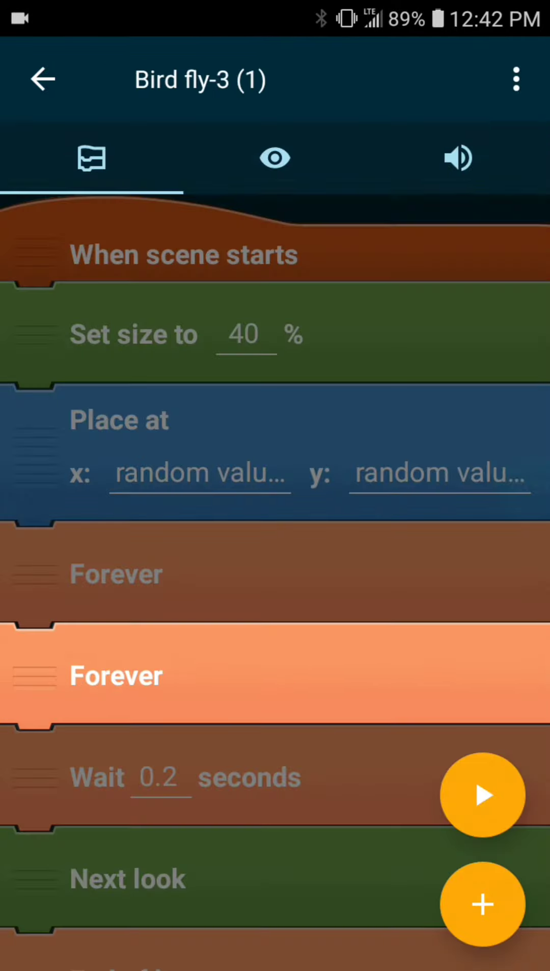
scroll("down", 3)
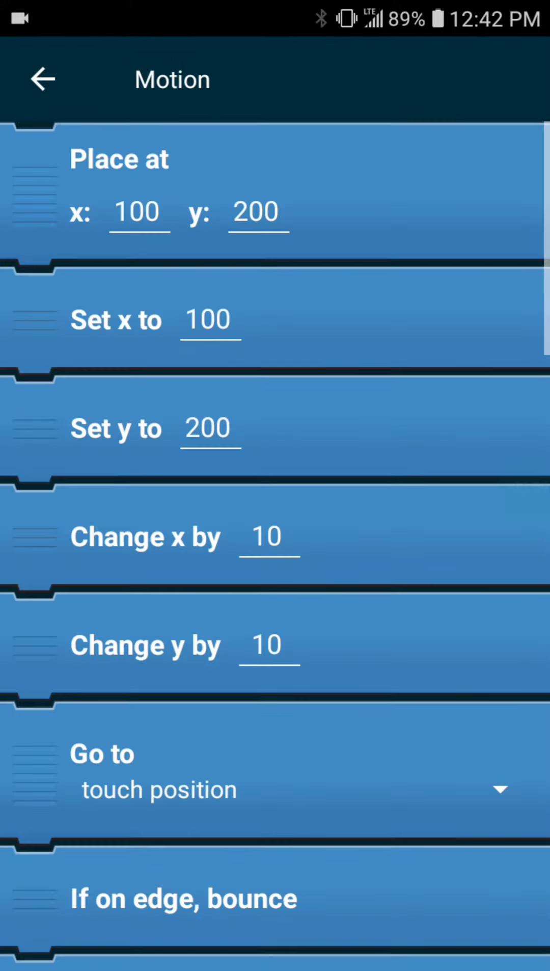
scroll("down", 3)
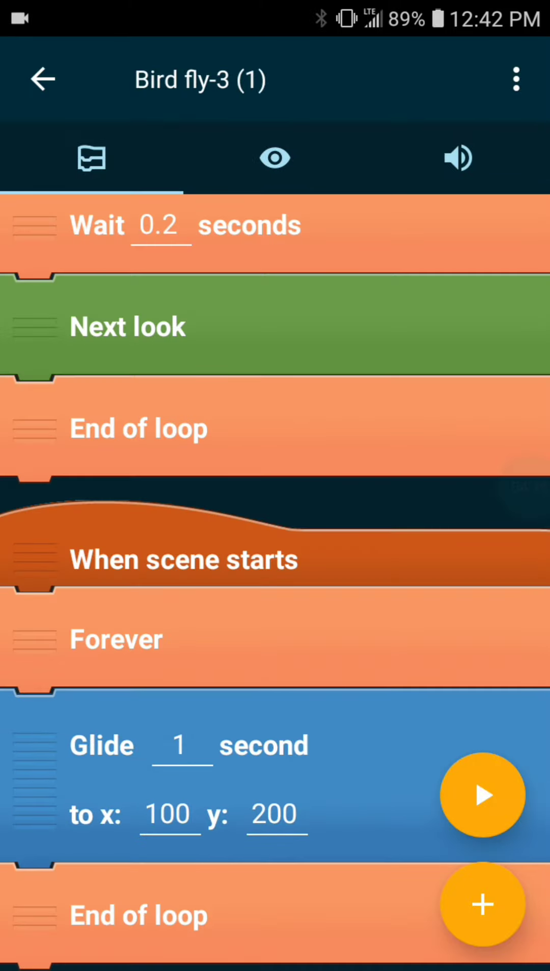
left_click(181, 746)
type("3")
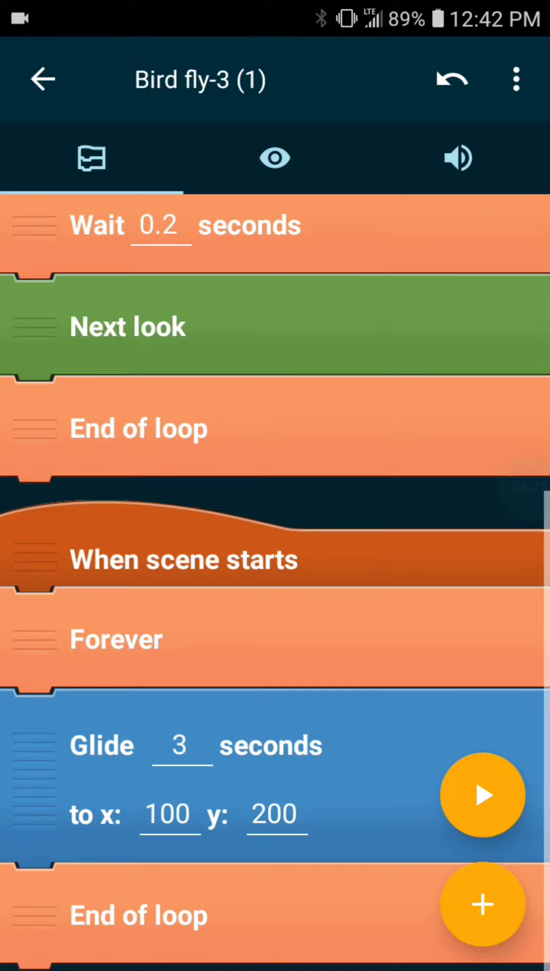
- Make the glide x target a random value from to formula with adjusted bounds
left_click(168, 814)
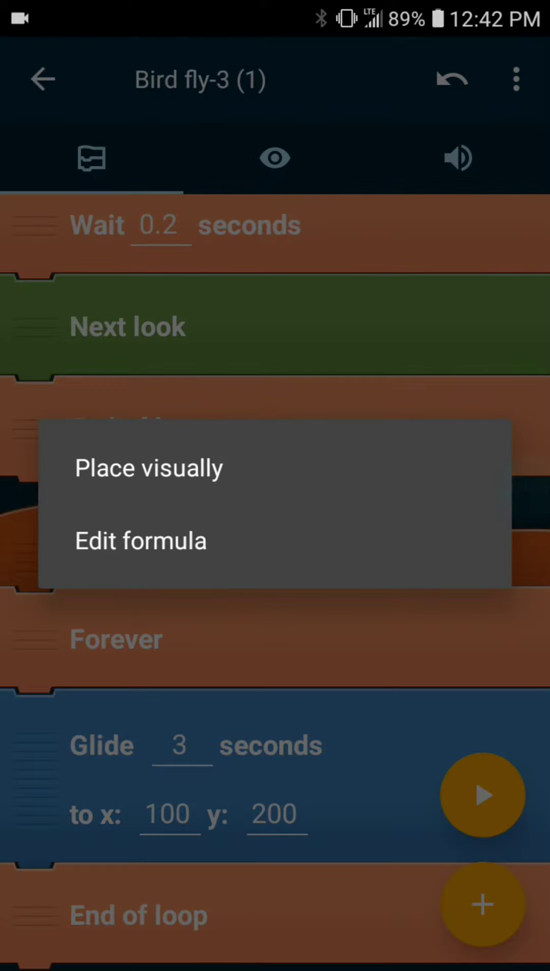
left_click(139, 540)
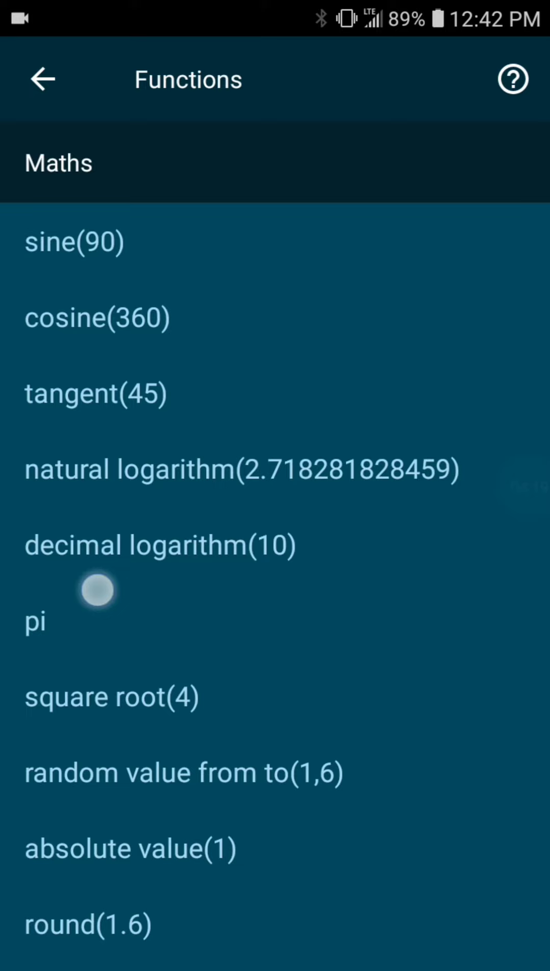
left_click(184, 771)
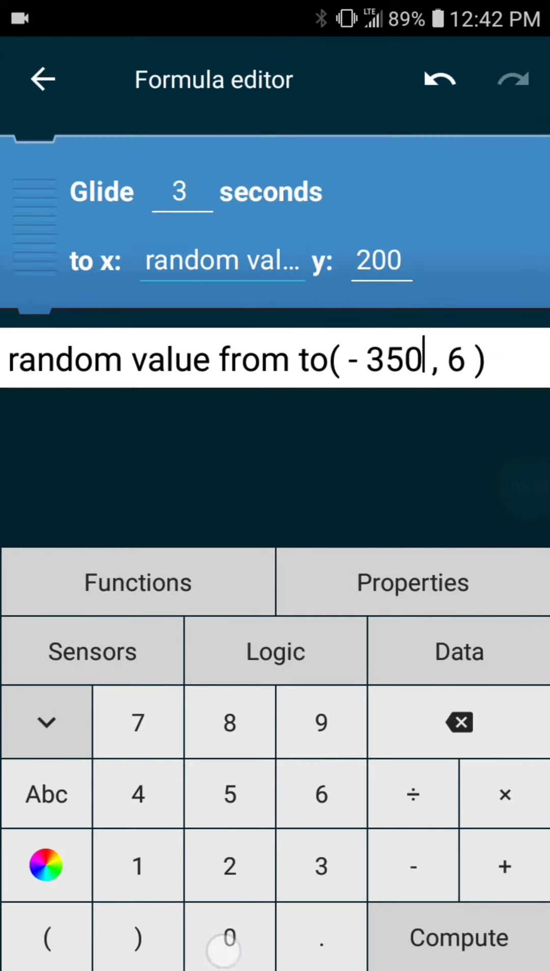
left_click(136, 582)
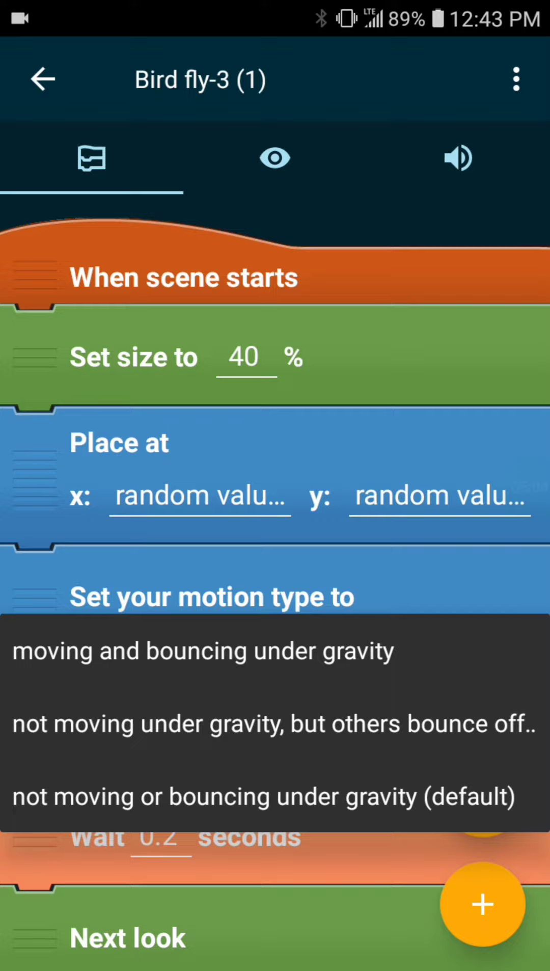
- Choose motion type 'not moving under gravity, but others bounce off'
left_click(275, 723)
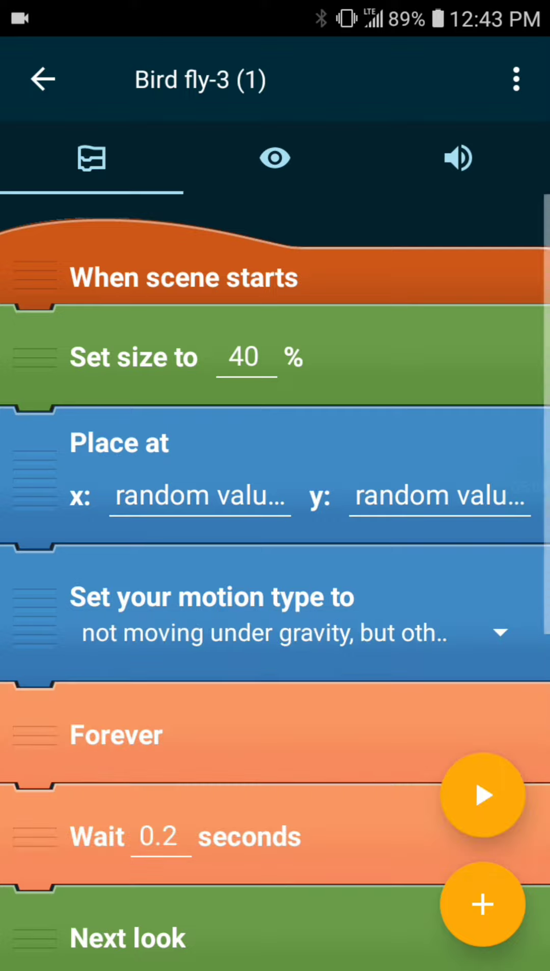